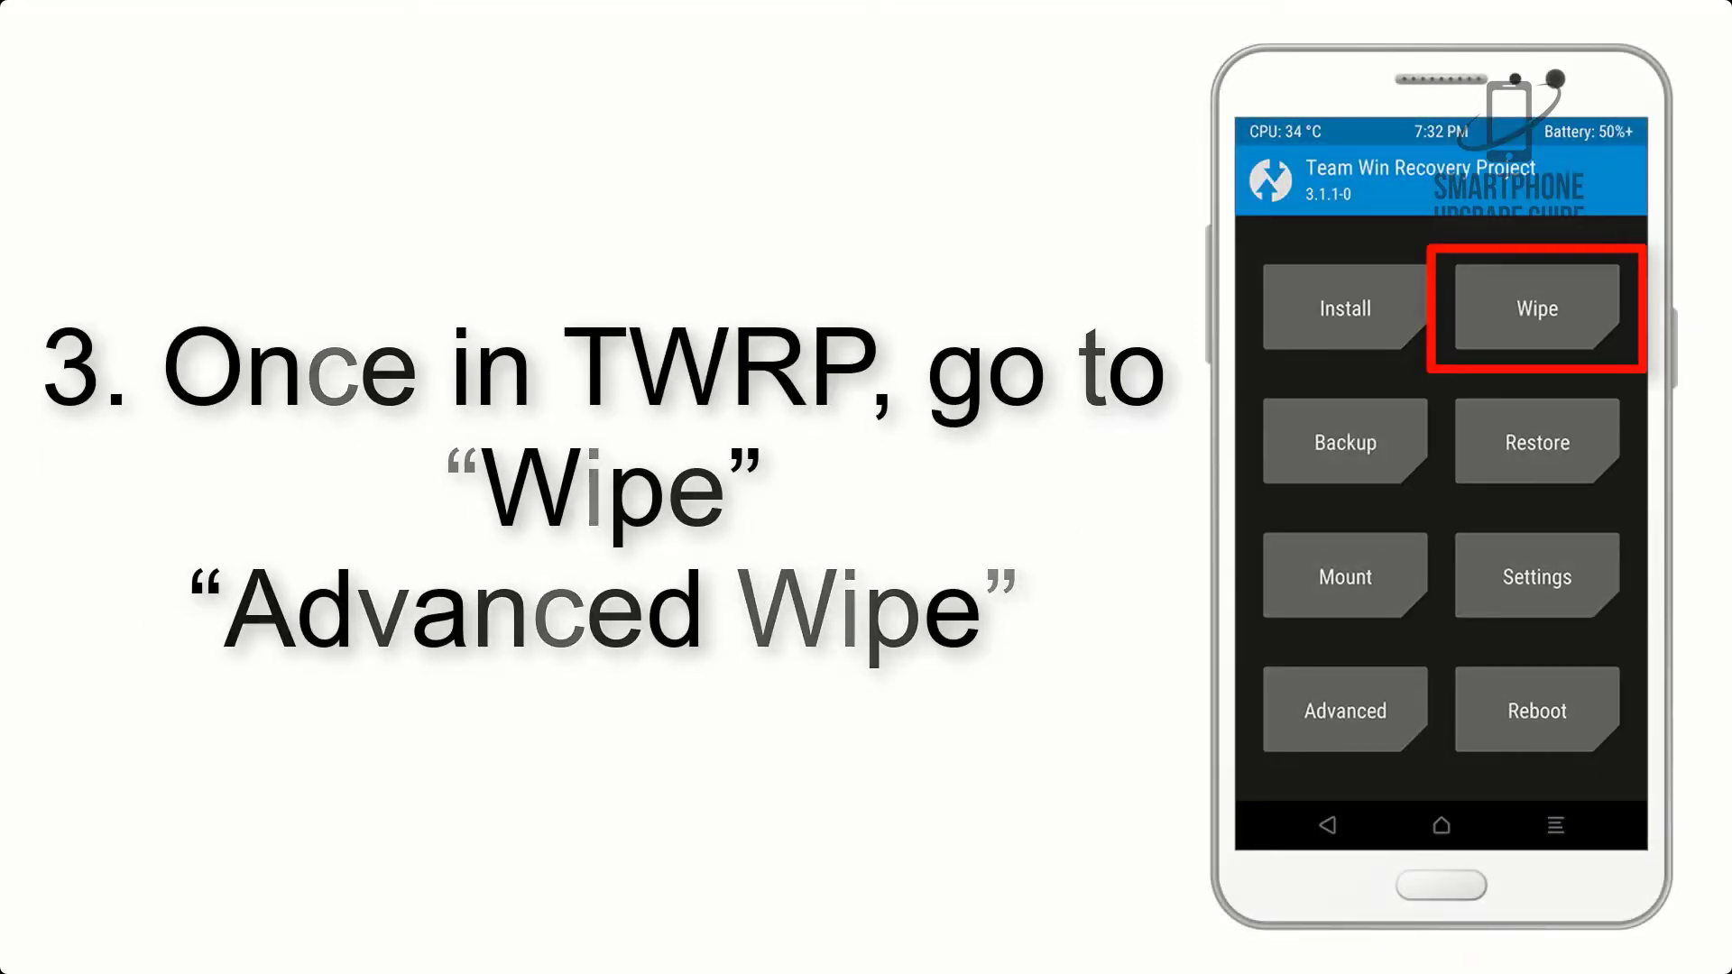
# From Install, browse to /sdcard/Download to list AOSP_ROM.zip and G-Apps.zip
pyautogui.click(1534, 306)
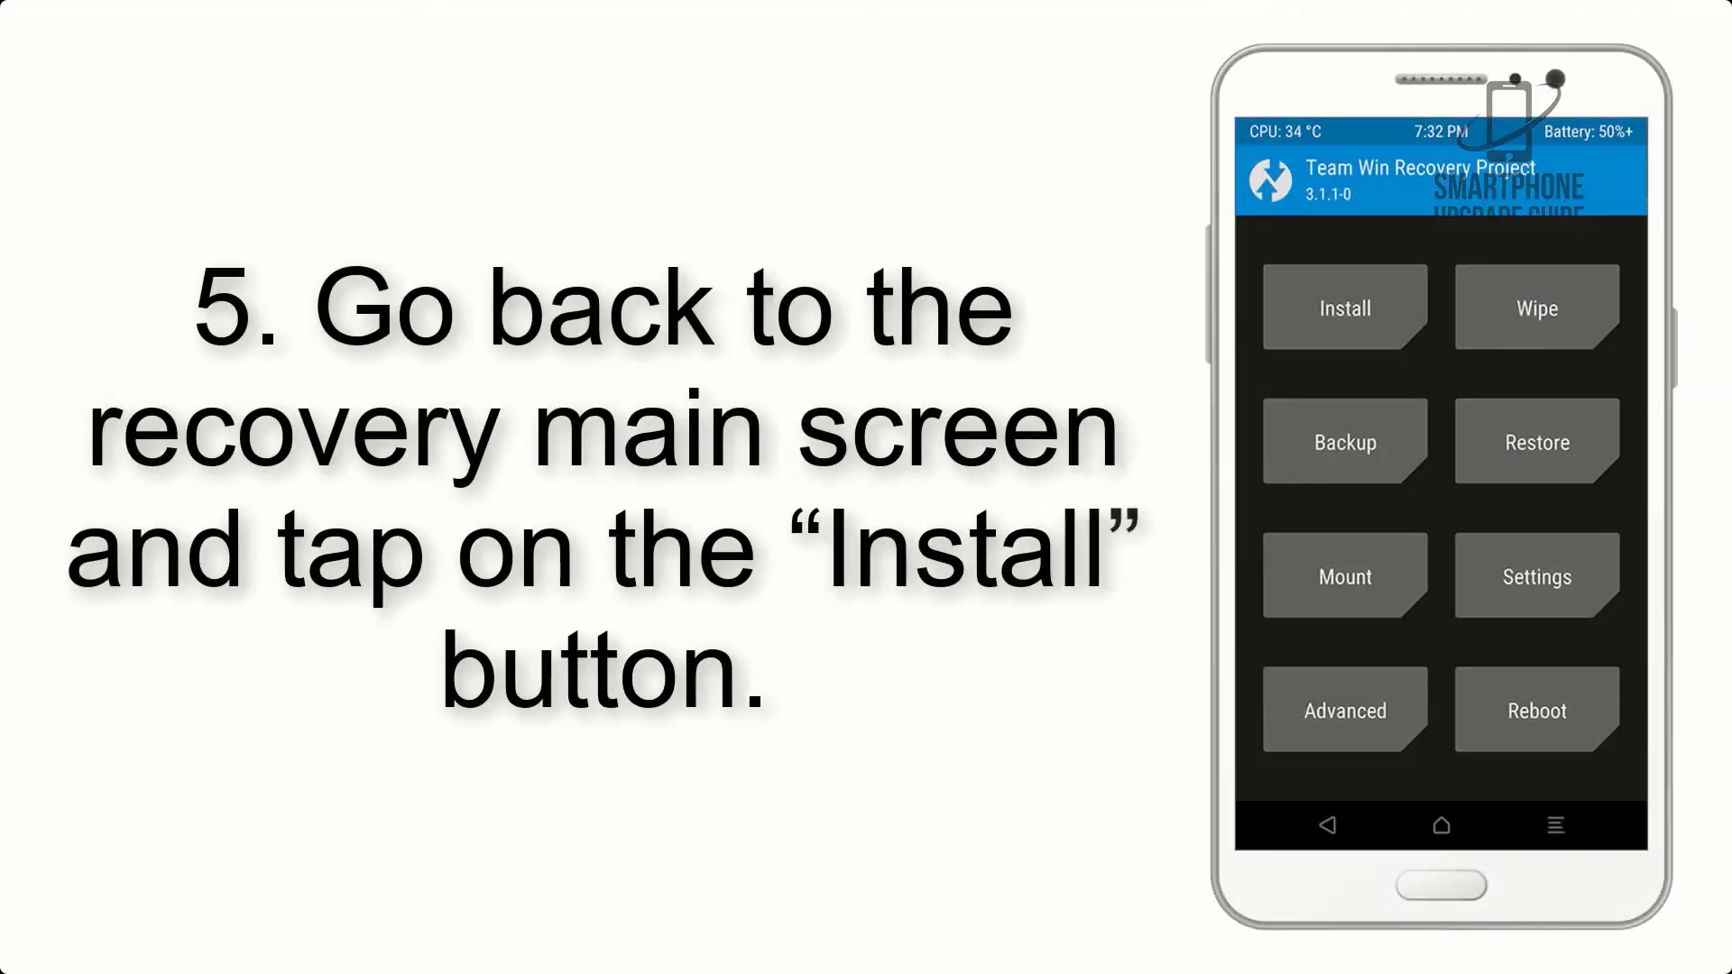
pyautogui.click(1343, 306)
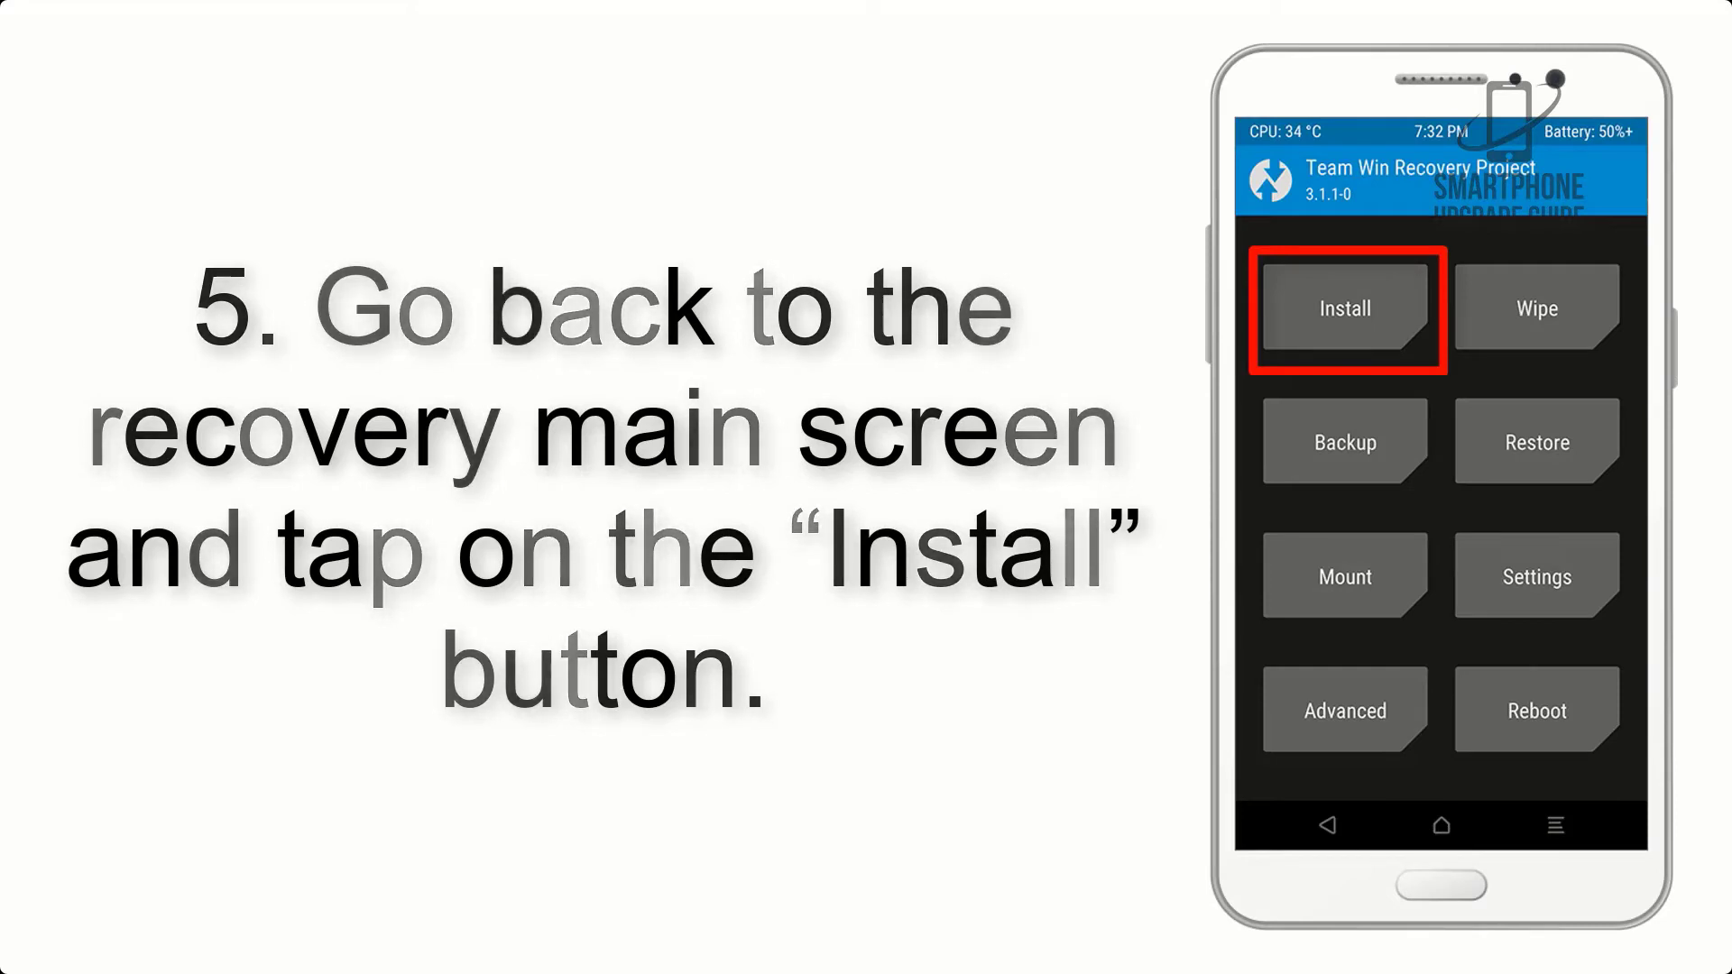
pyautogui.click(1343, 310)
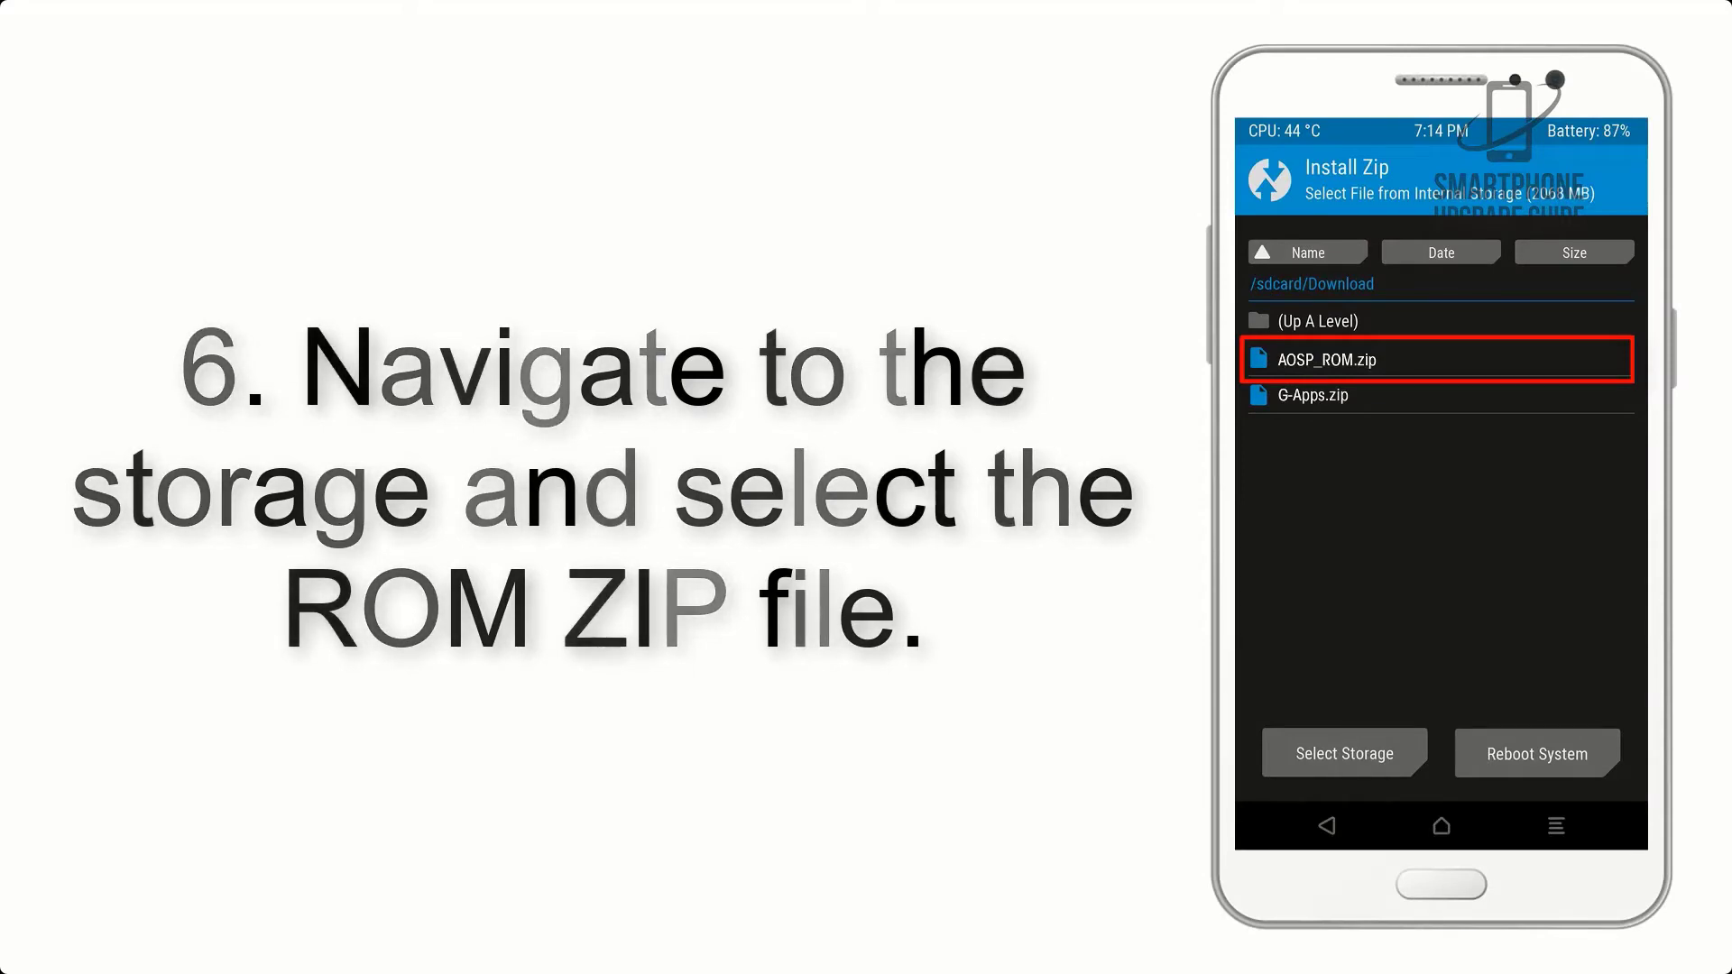
pyautogui.click(1326, 359)
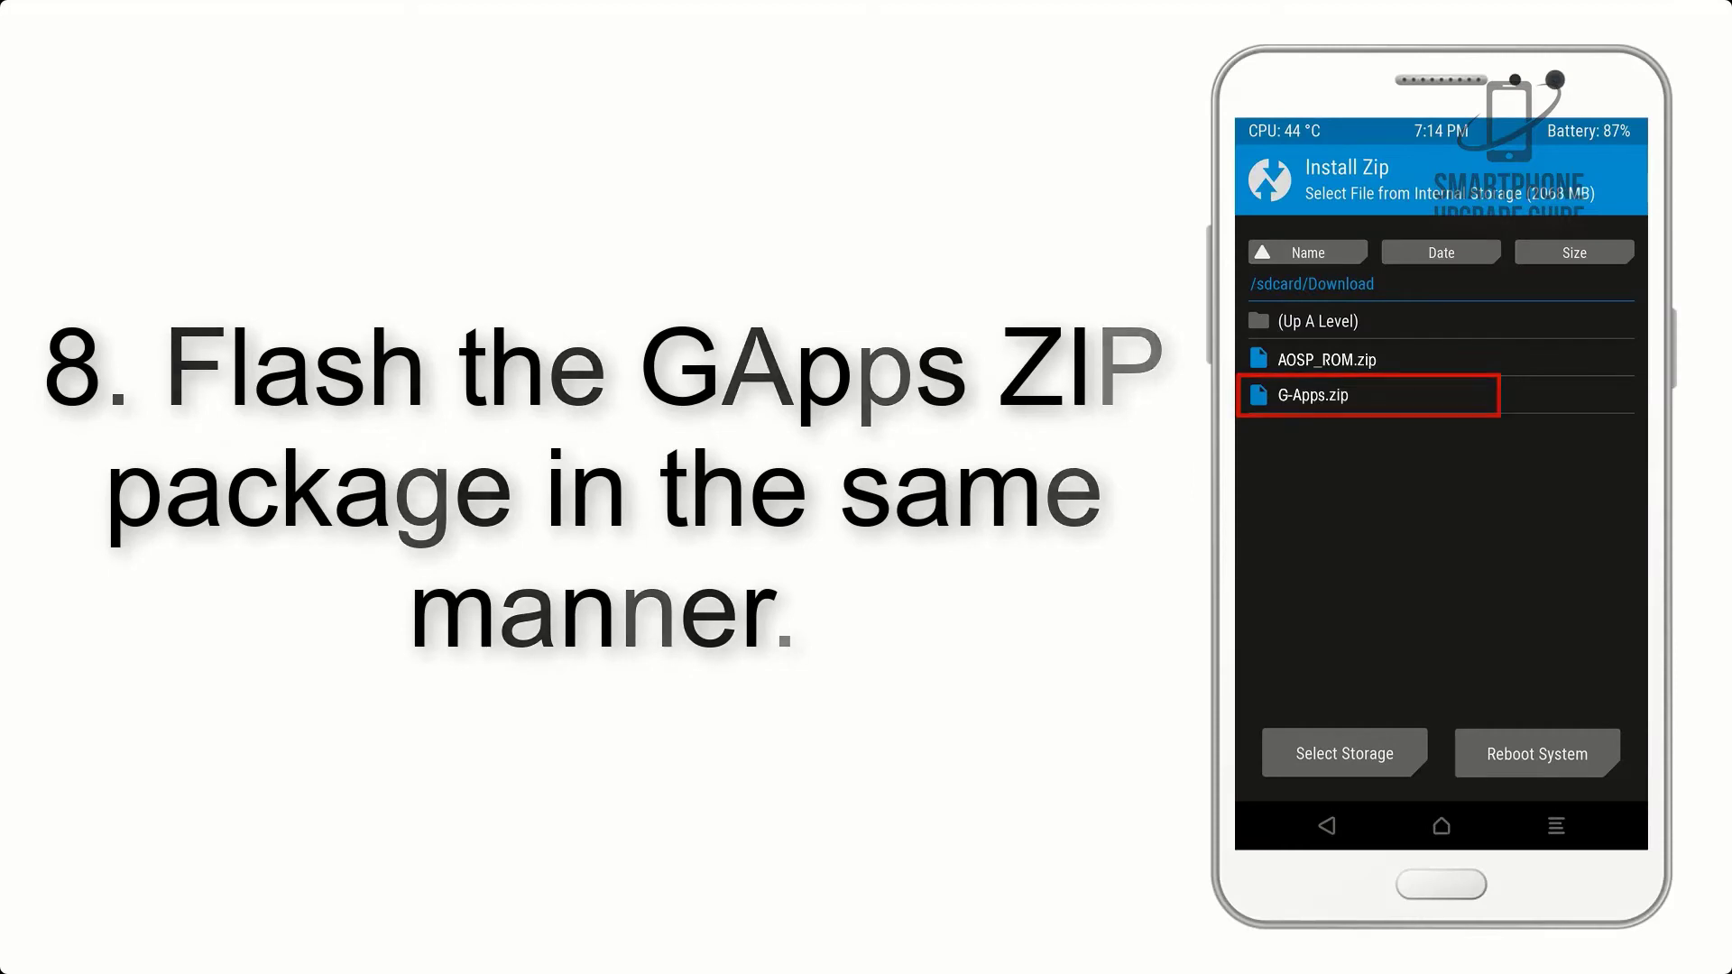
# Select G-Apps.zip and swipe to flash it until Install Zip reports Successful
pyautogui.click(1366, 395)
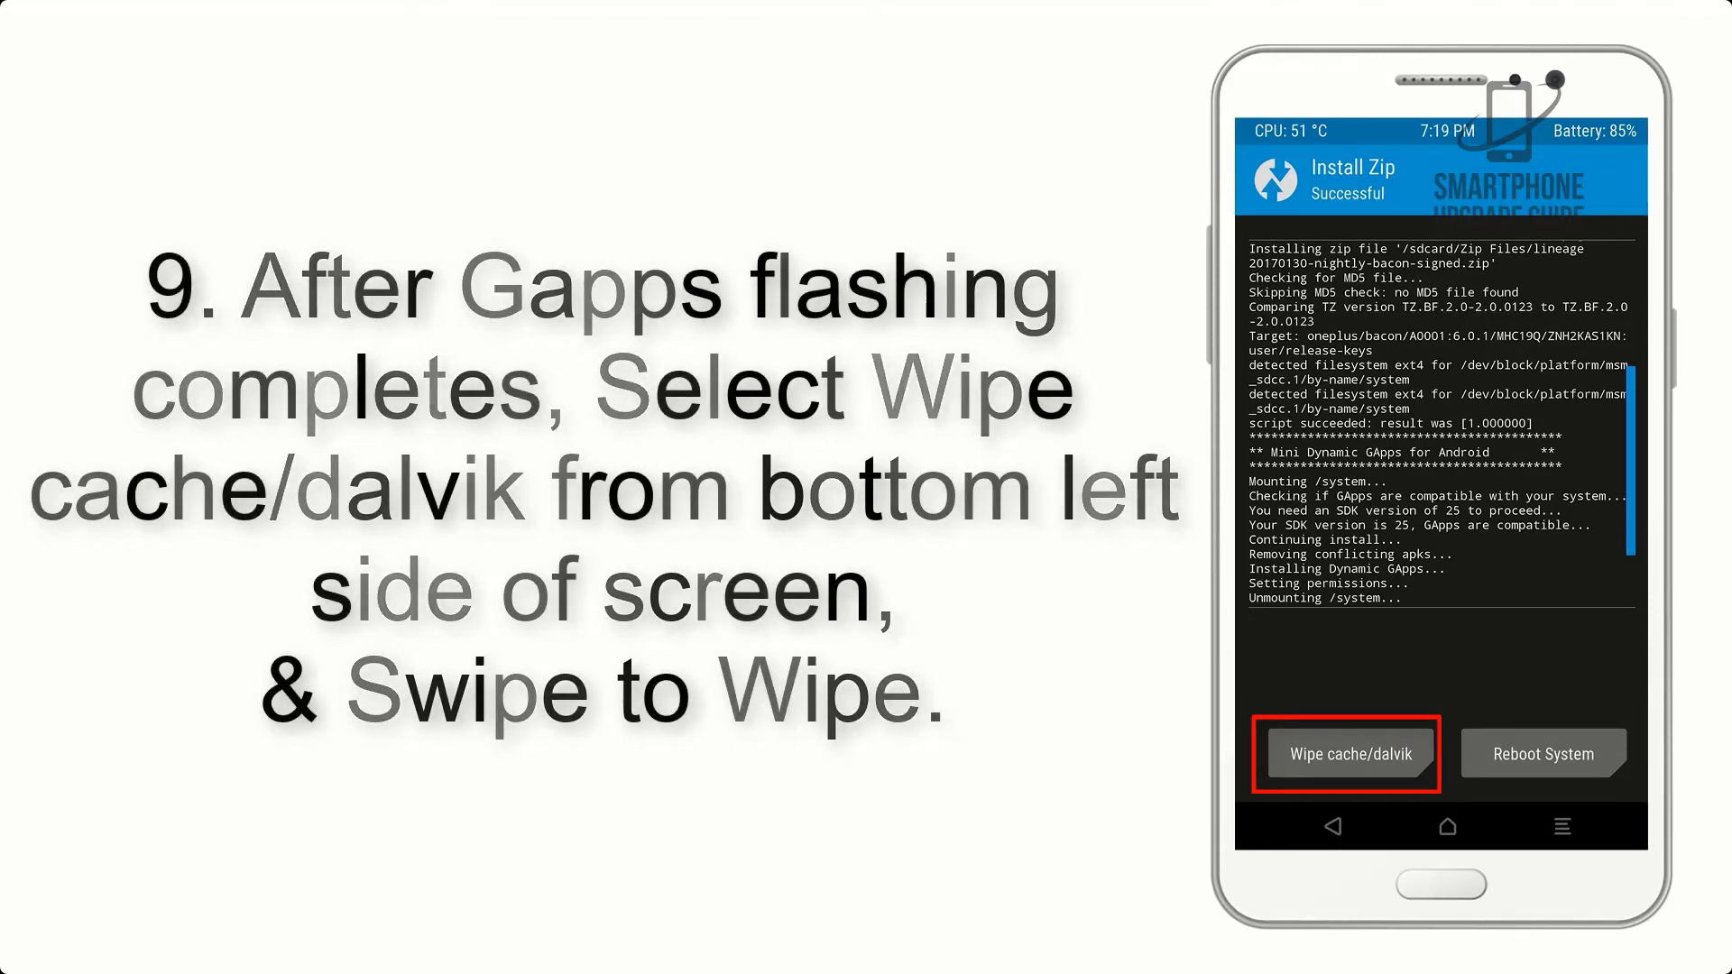
pyautogui.click(1541, 754)
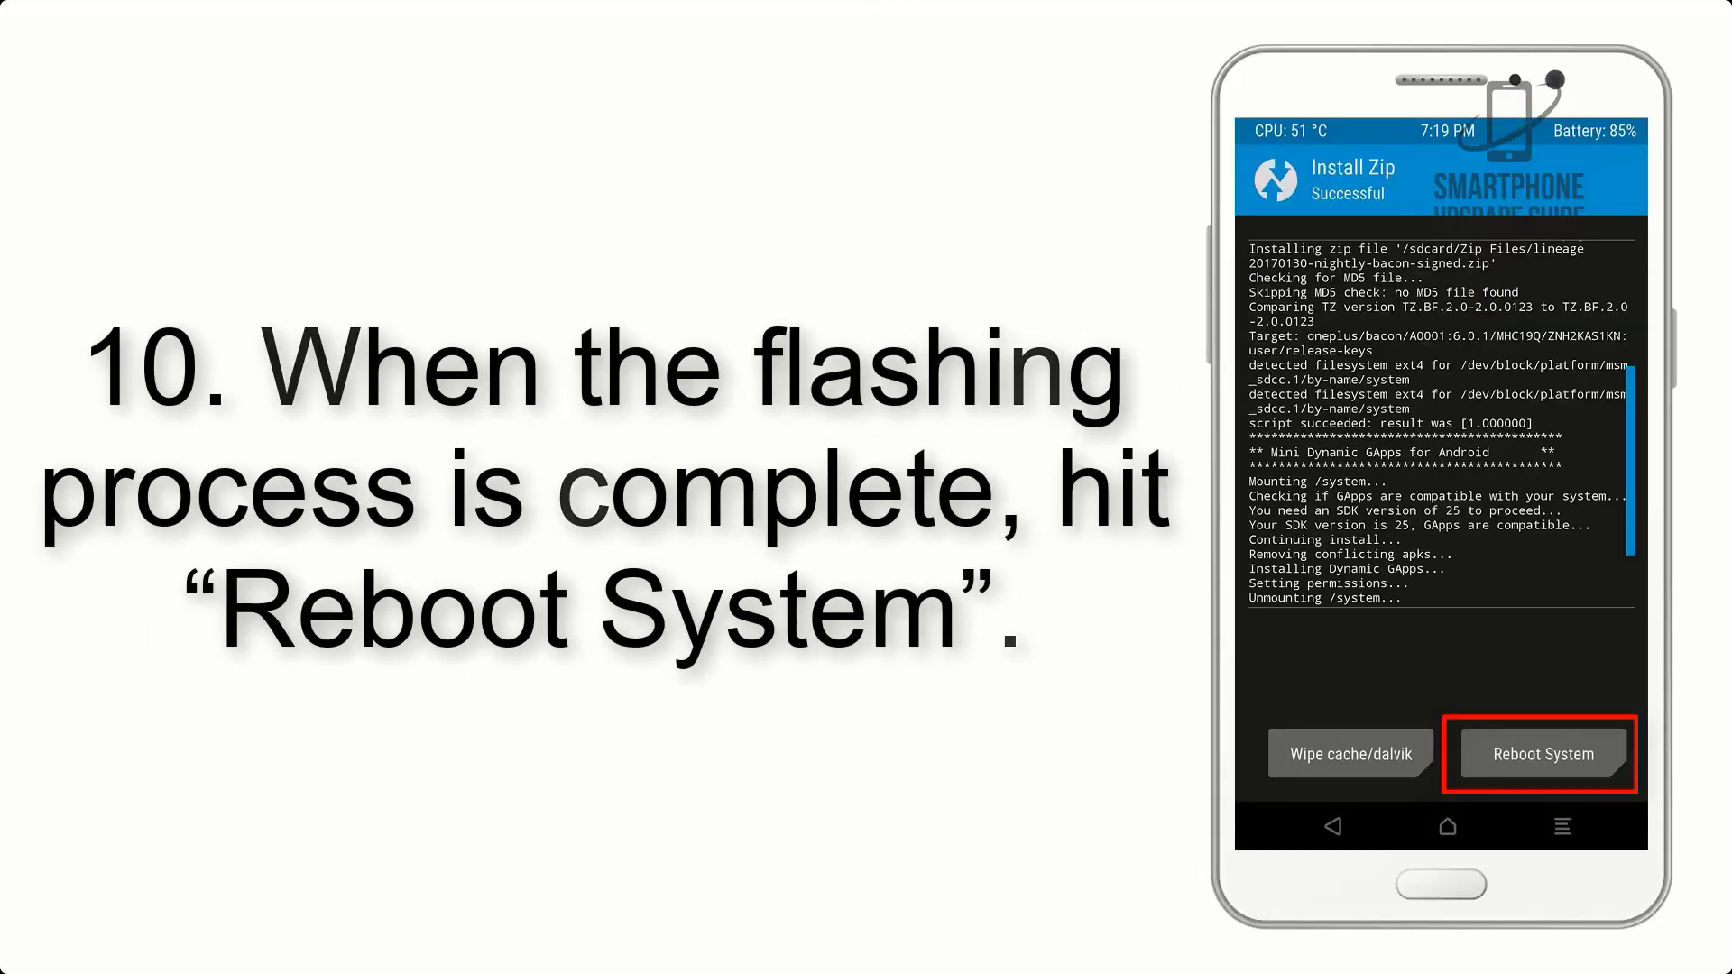